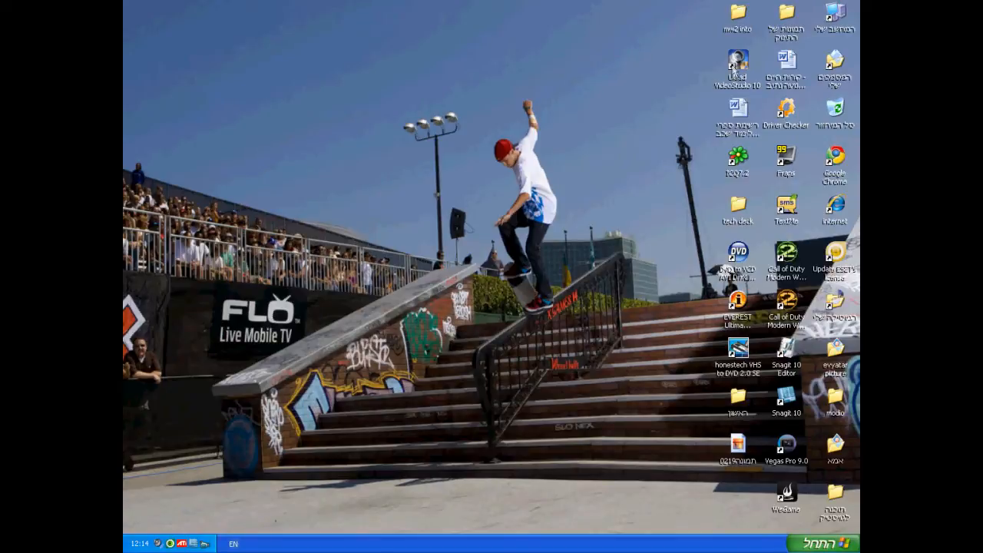
Step: Launch Ulead VideoStudio 10 from its desktop shortcut and start the Movie Wizard
click(737, 69)
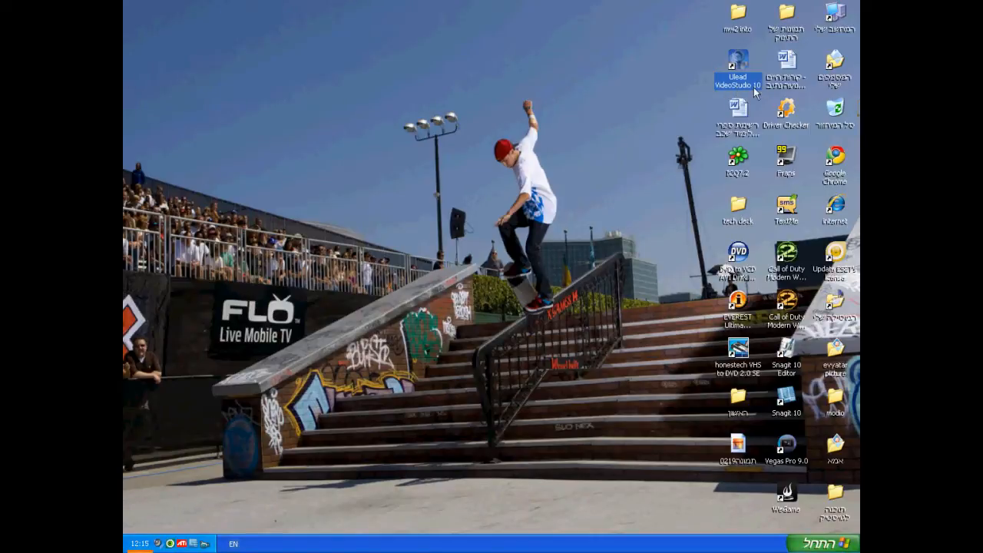
mouse_move(670, 191)
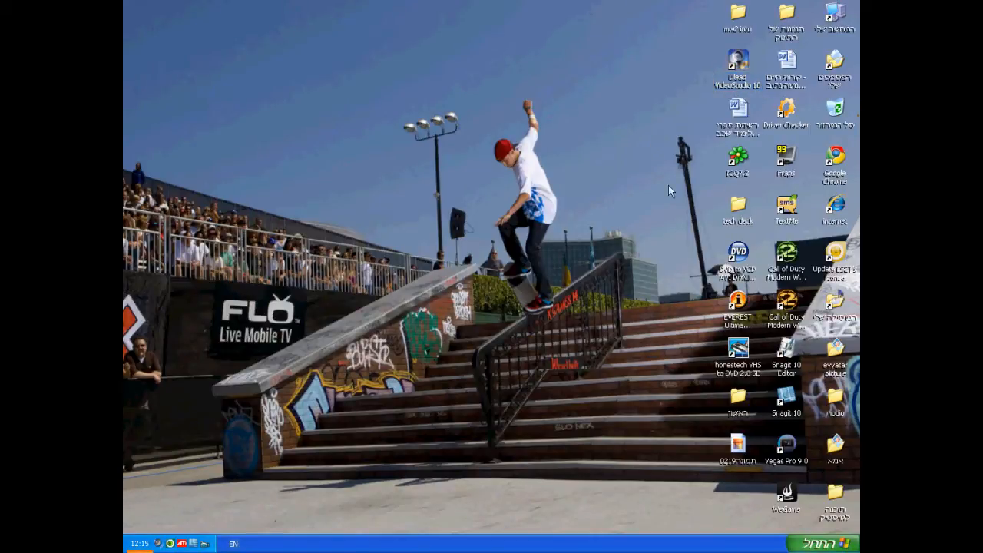
mouse_move(613, 215)
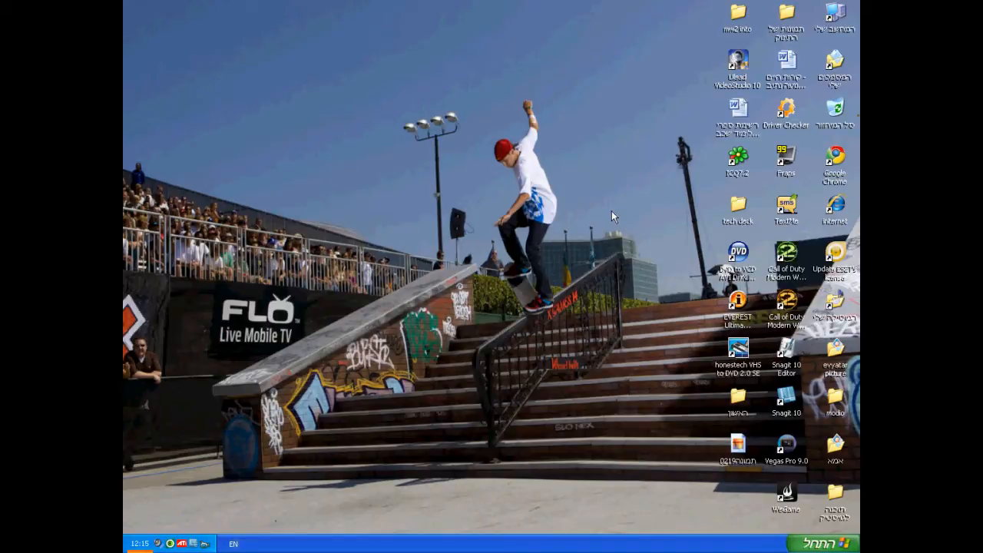
double_click(737, 69)
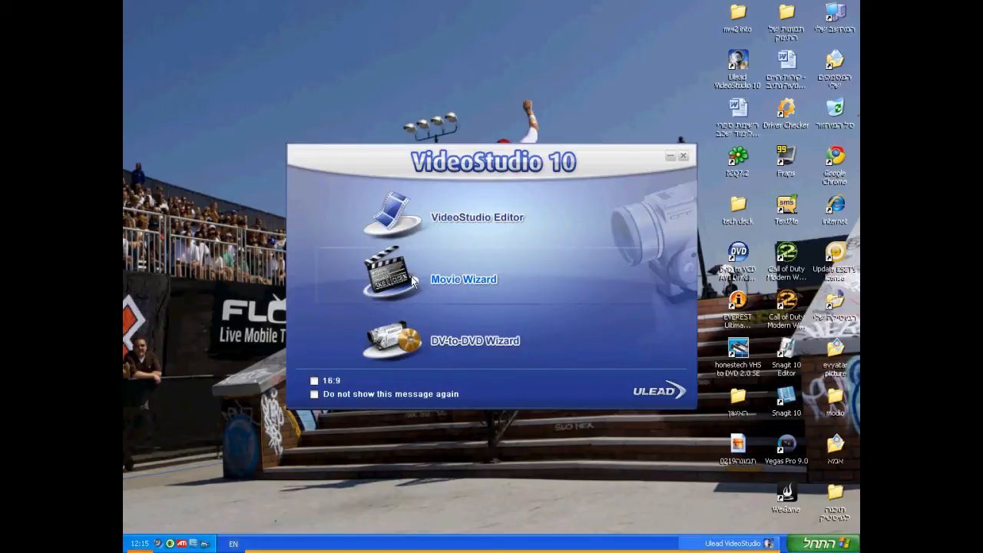
click(476, 218)
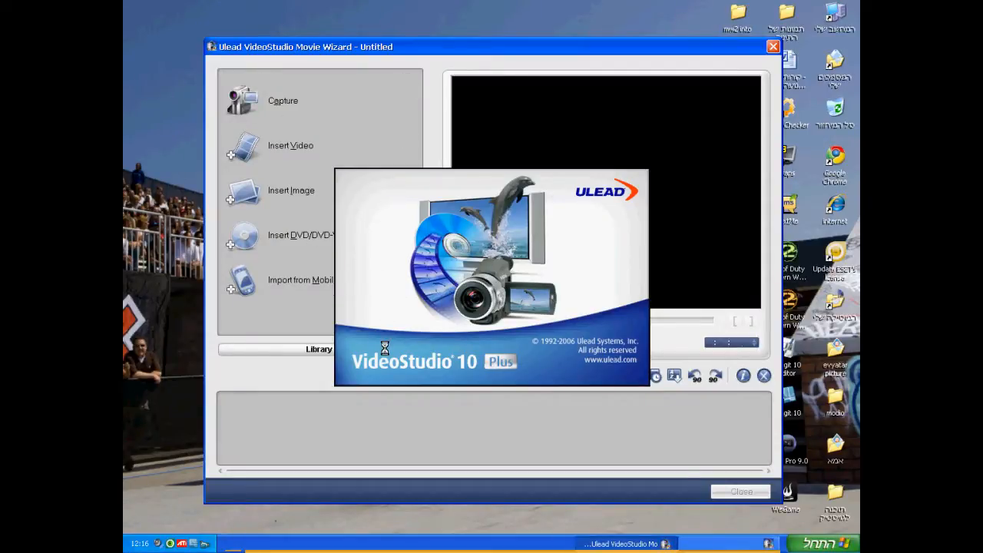
mouse_move(325, 315)
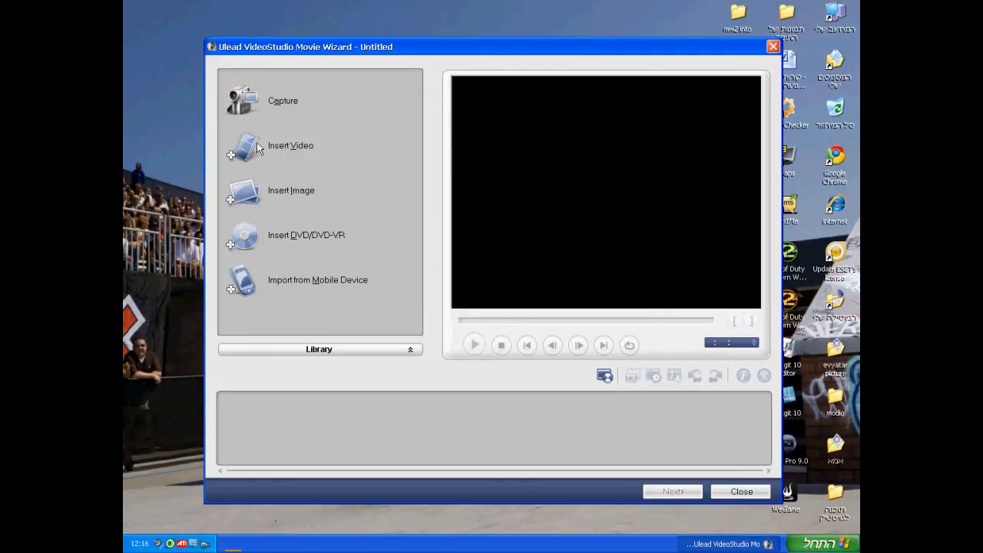
Step: Show the Capture settings with Syntek STK1150 source and DVD format
click(283, 102)
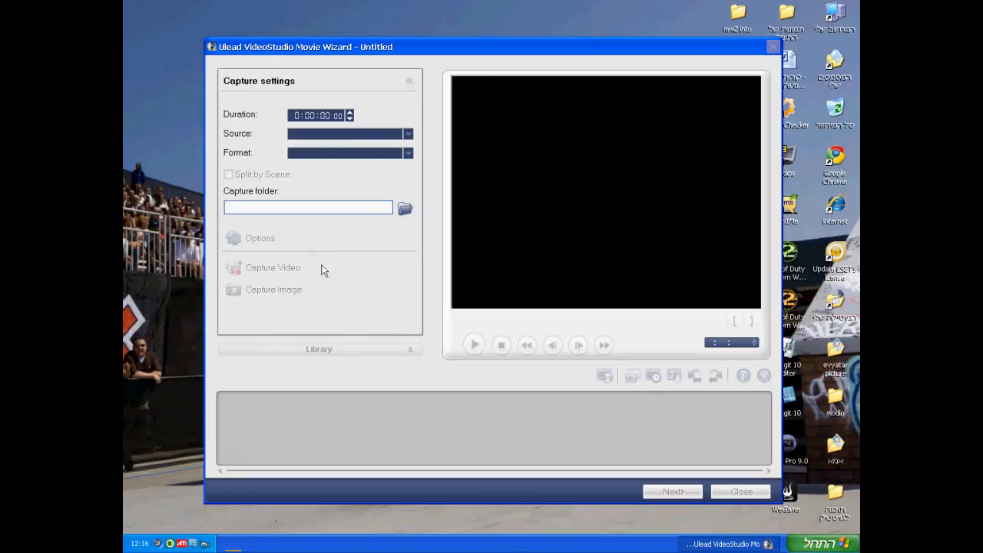
mouse_move(350, 246)
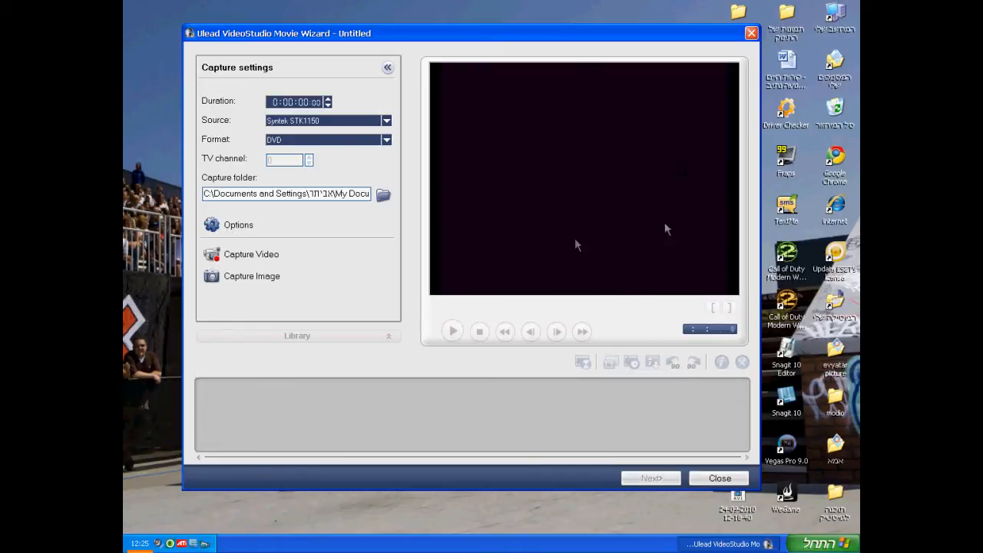
mouse_move(637, 243)
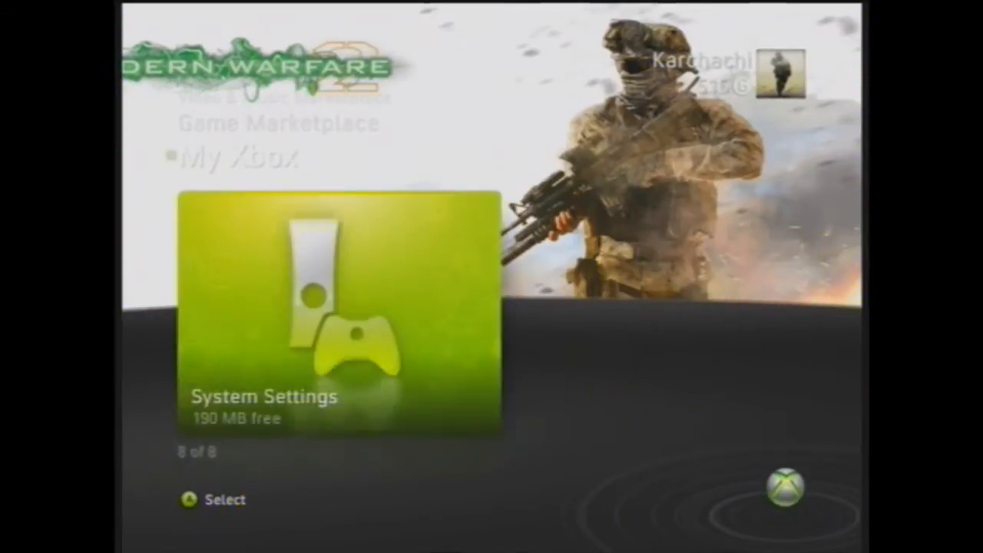
Step: Review the Xbox 360 PAL-60/PAL-50 display mode and return to System Settings
click(334, 315)
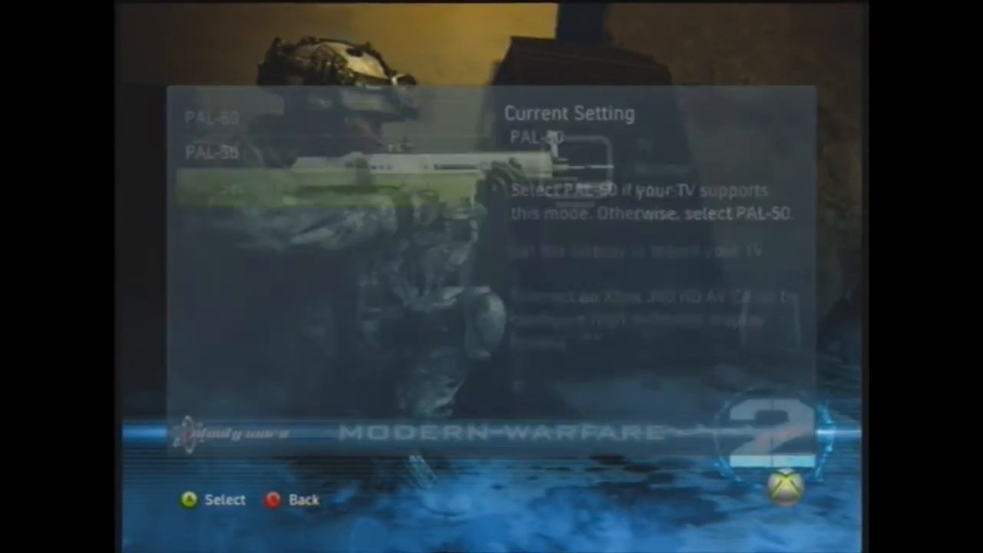
key(Back)
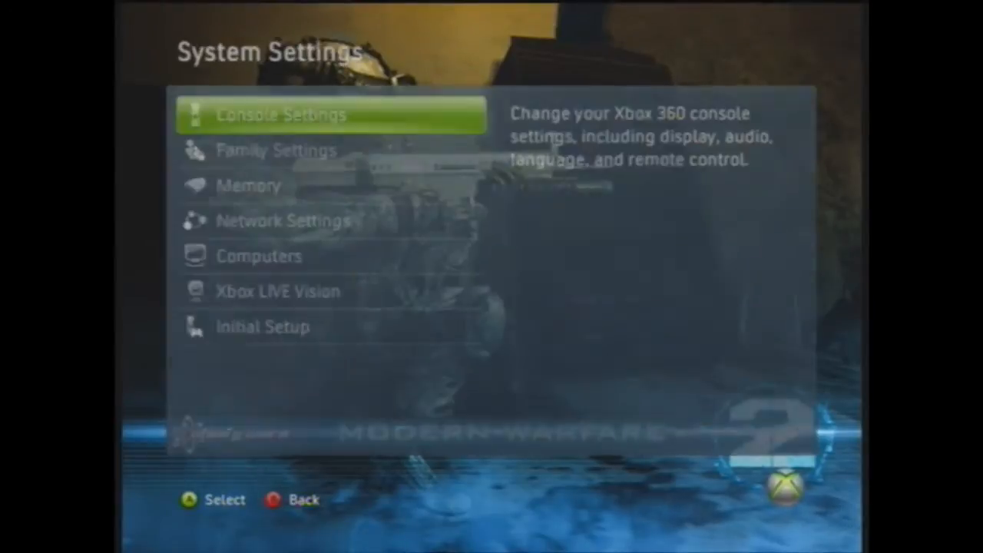
key(Back)
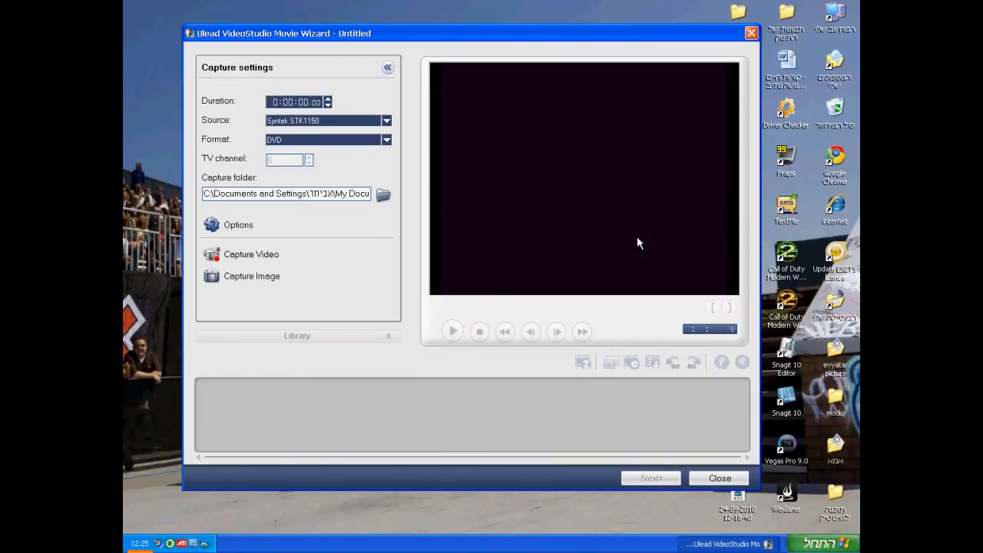
mouse_move(249, 264)
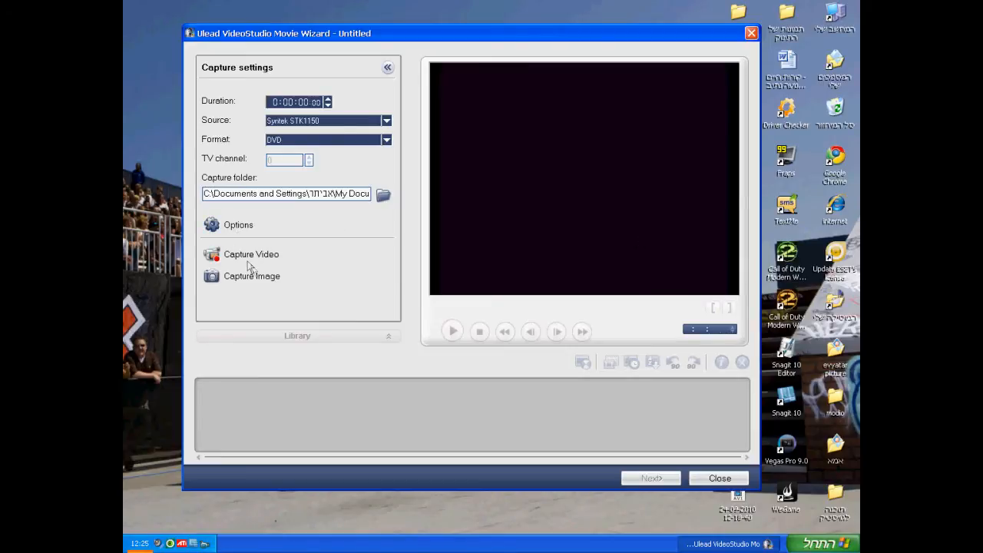
Step: Request Video and Audio Capture Property Settings from the capture Options menu
click(238, 225)
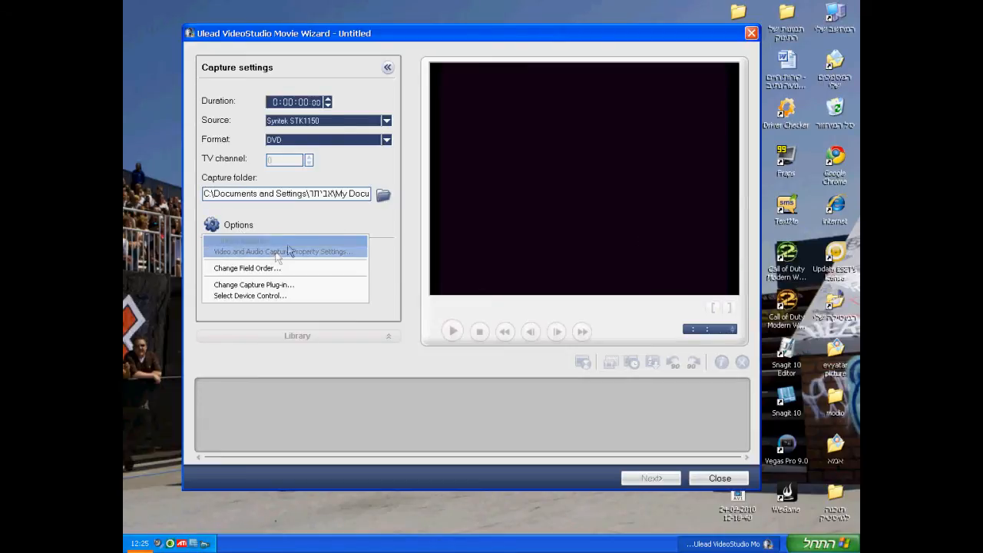
click(284, 252)
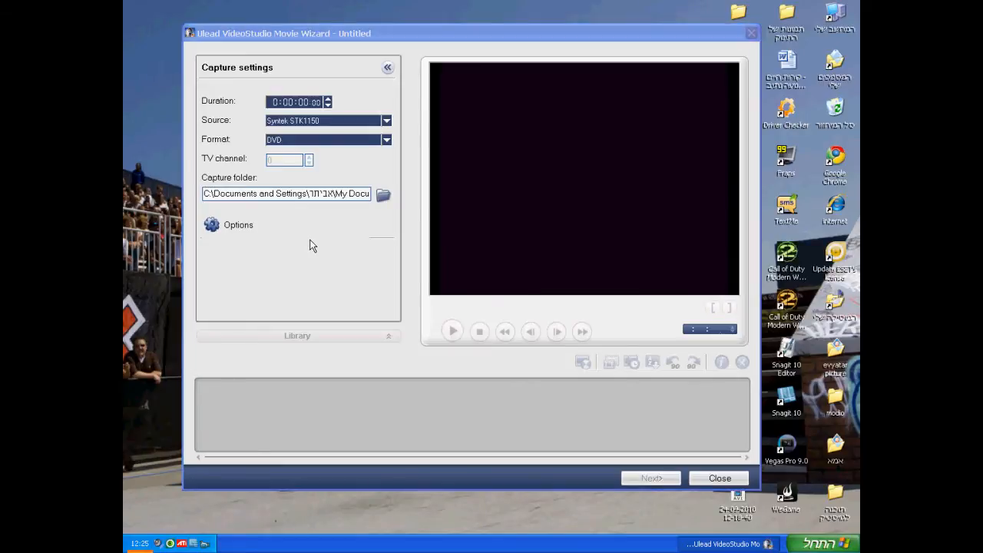
Step: Review the Source tab (Composite, PAL, USB audio) and show the Capture tab's DVD settings
click(237, 224)
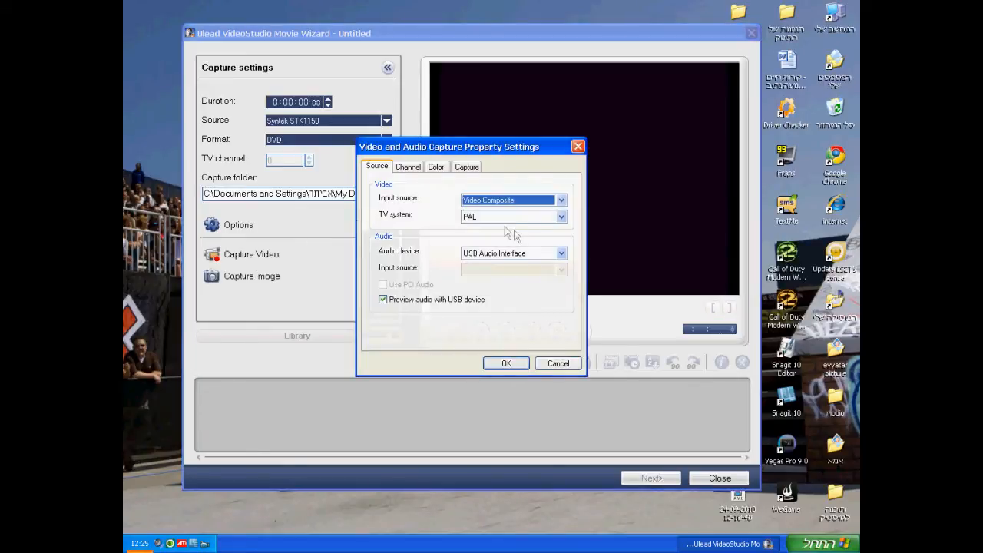
mouse_move(525, 223)
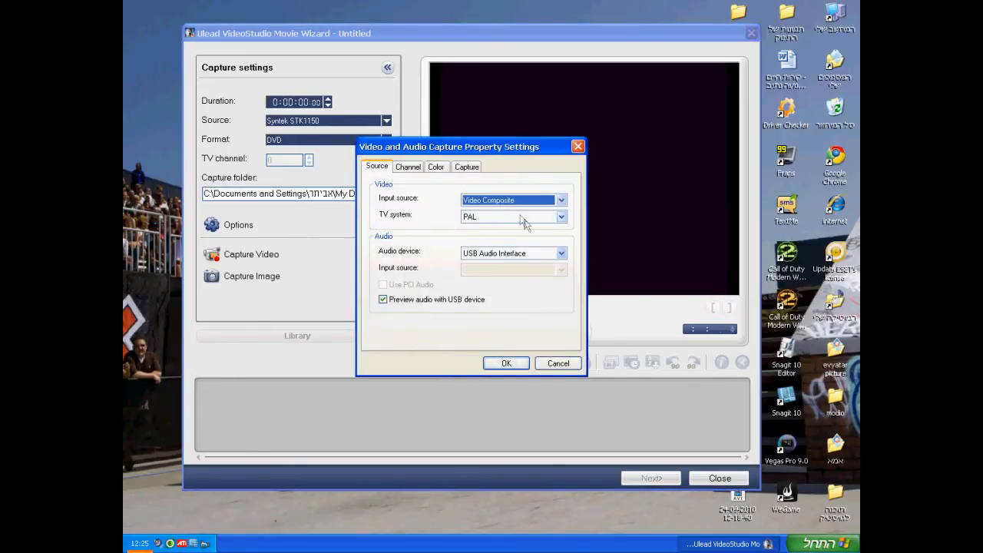
mouse_move(483, 223)
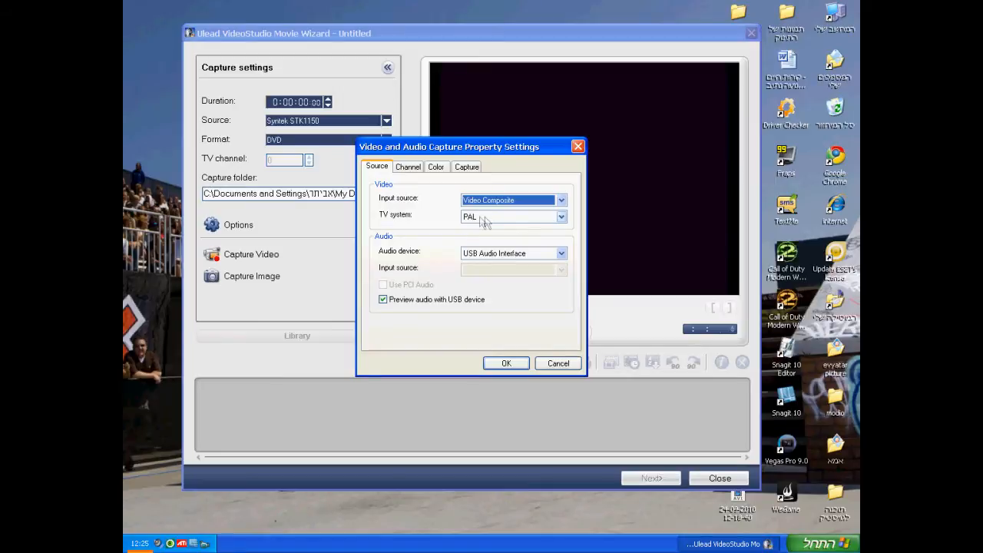
mouse_move(495, 224)
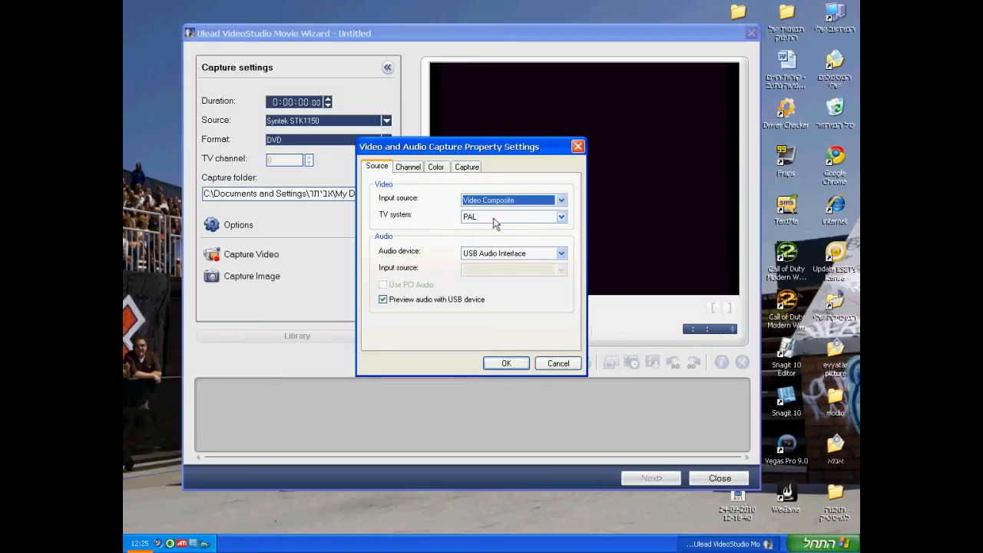
mouse_move(495, 268)
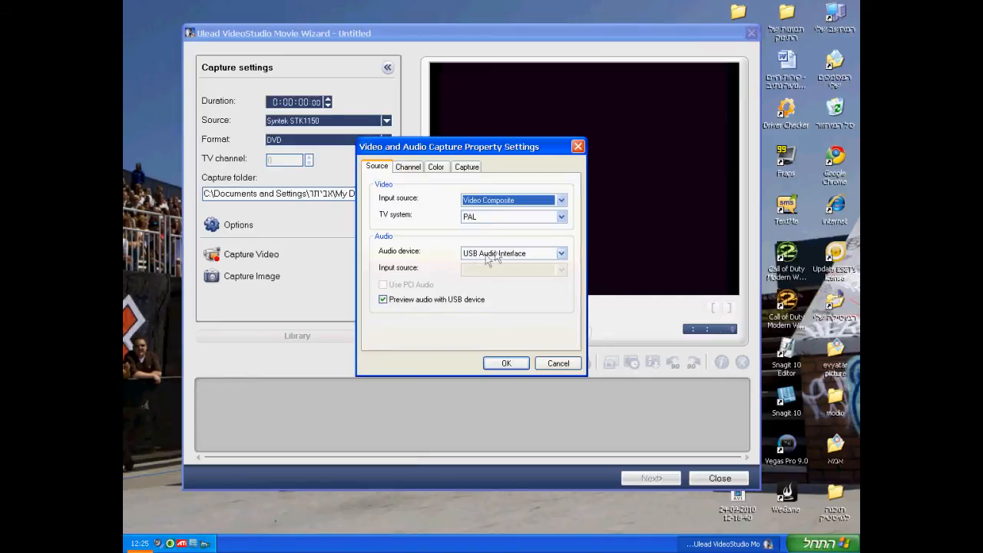
mouse_move(467, 264)
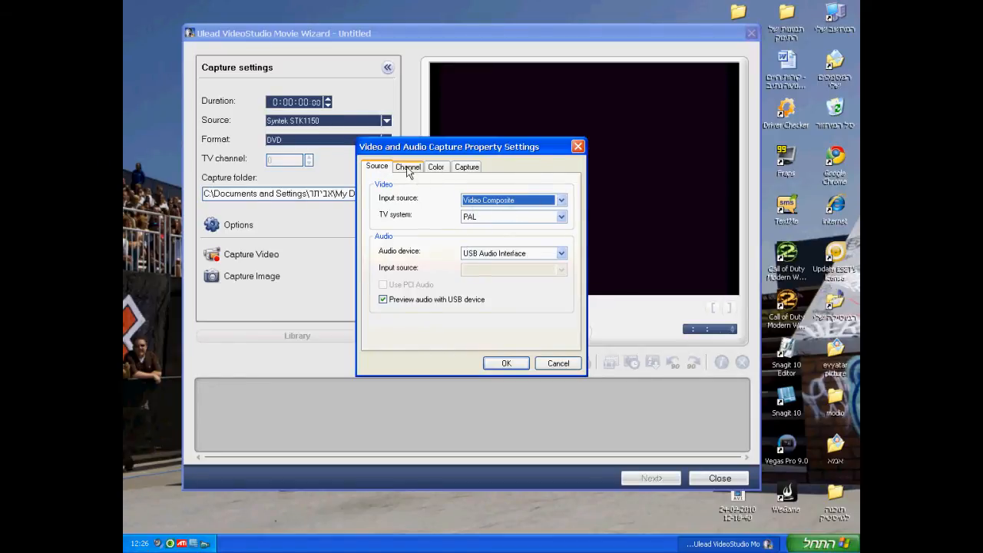
mouse_move(466, 167)
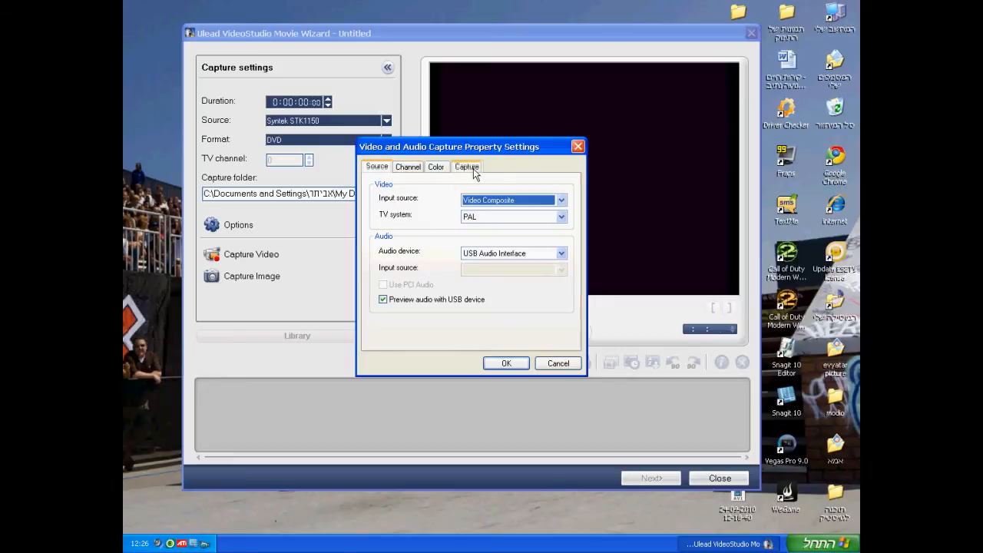
click(467, 165)
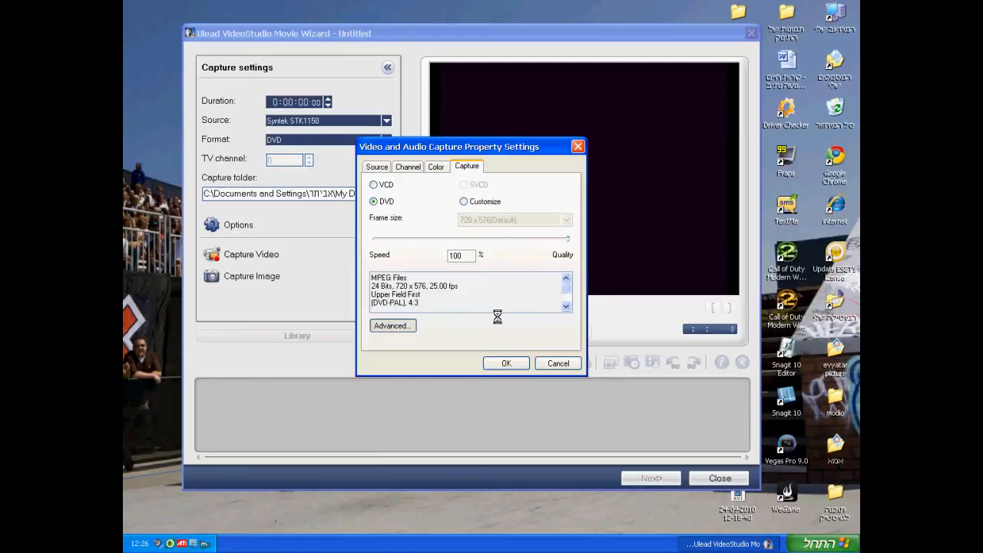
Step: Set Advanced MPEG capture to the DVD PAL (720x576) template, 4:3 aspect and 384 kbps audio
click(392, 326)
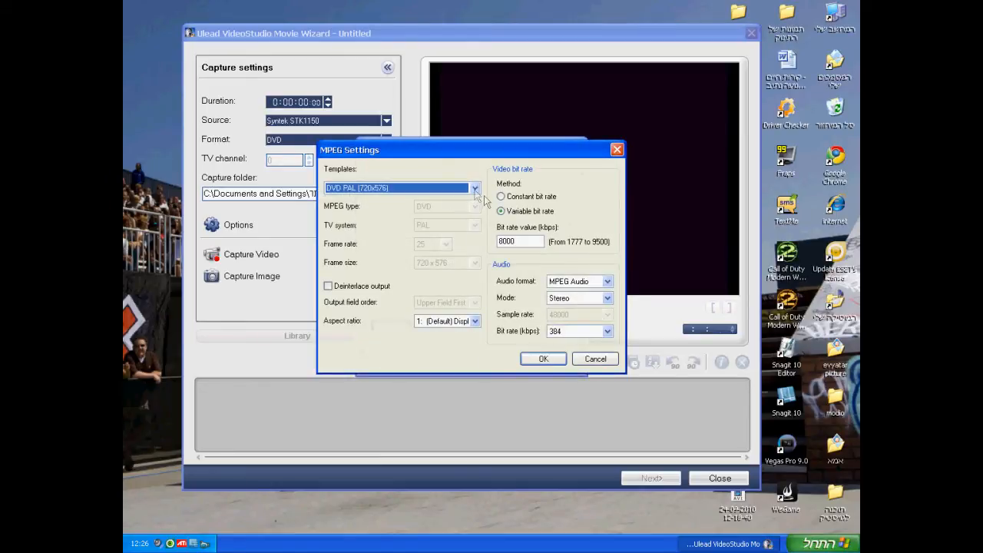
click(475, 188)
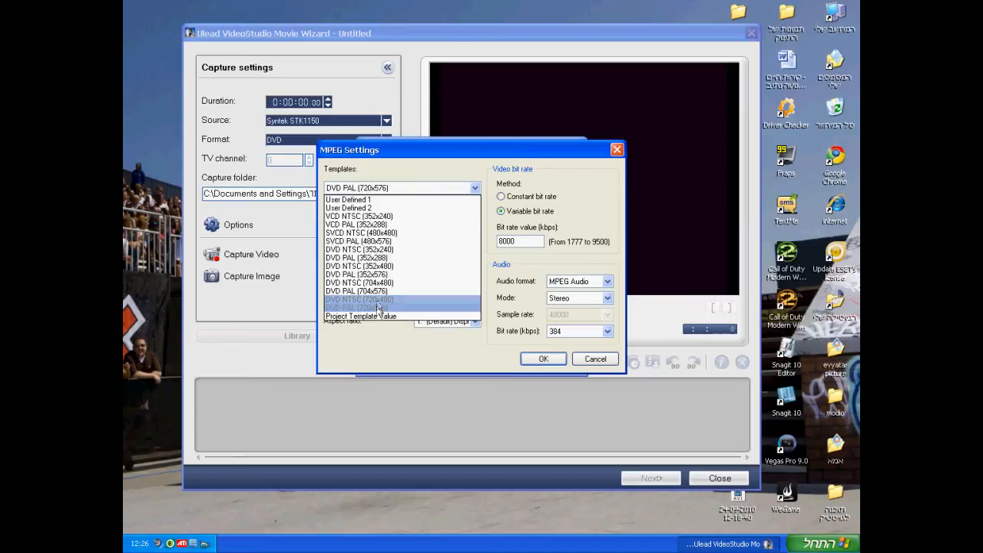
click(358, 299)
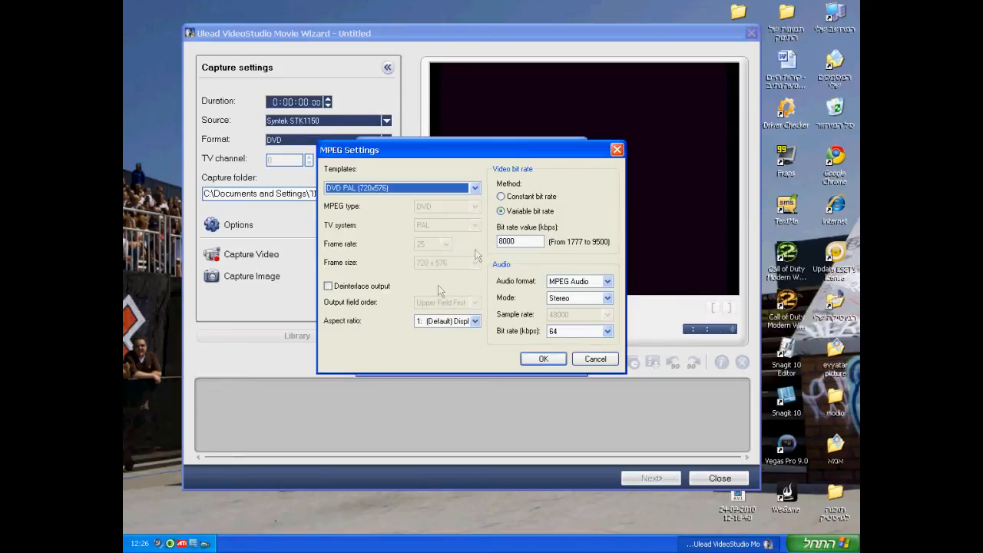
click(474, 321)
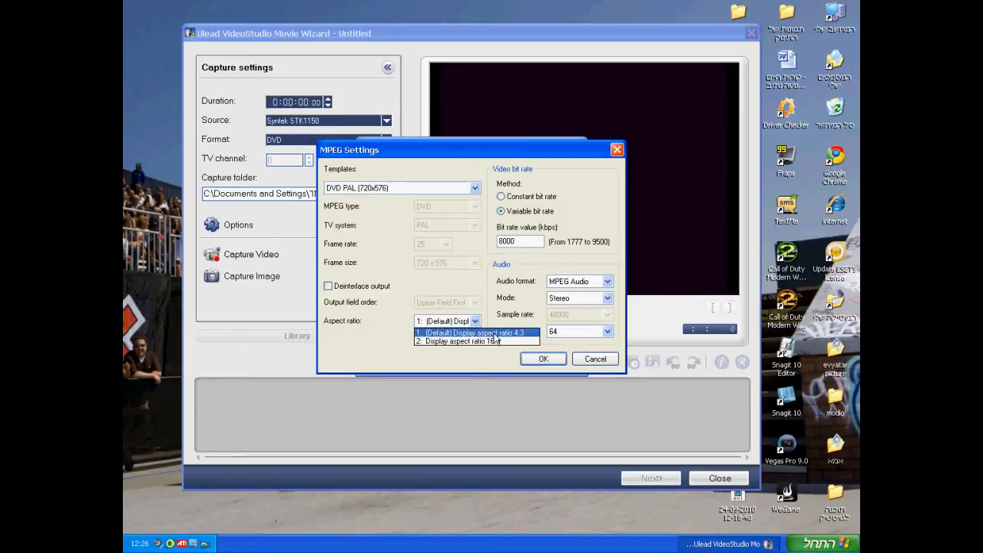
click(605, 332)
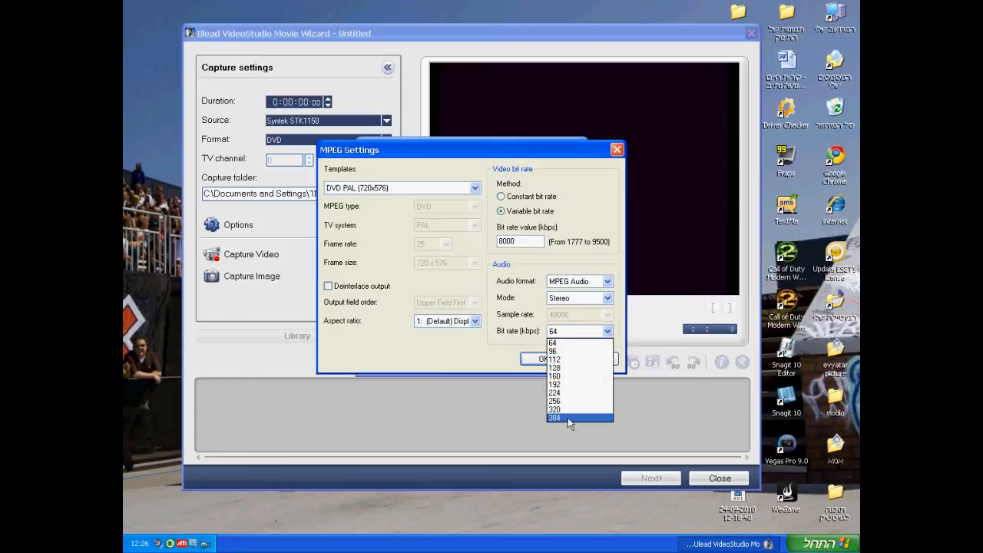
click(555, 418)
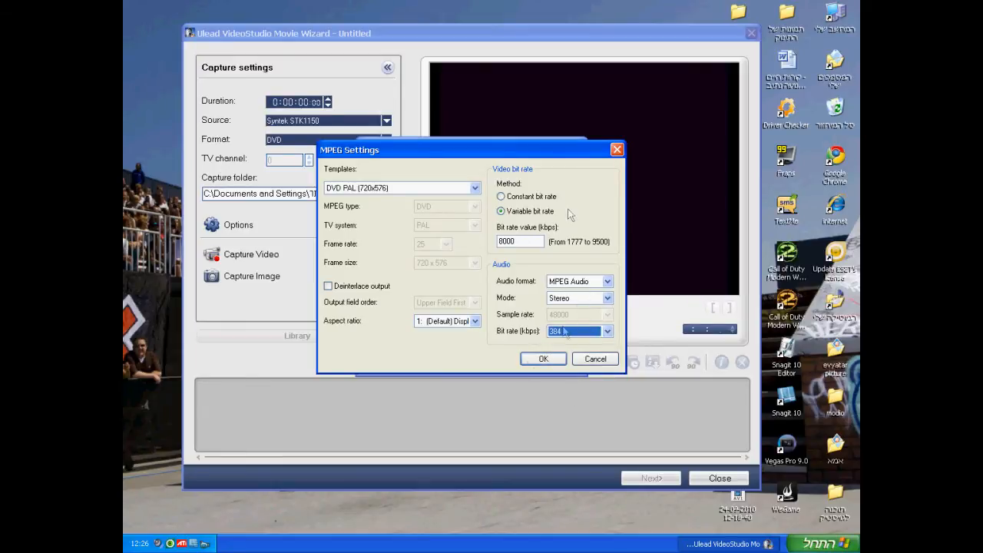
mouse_move(544, 360)
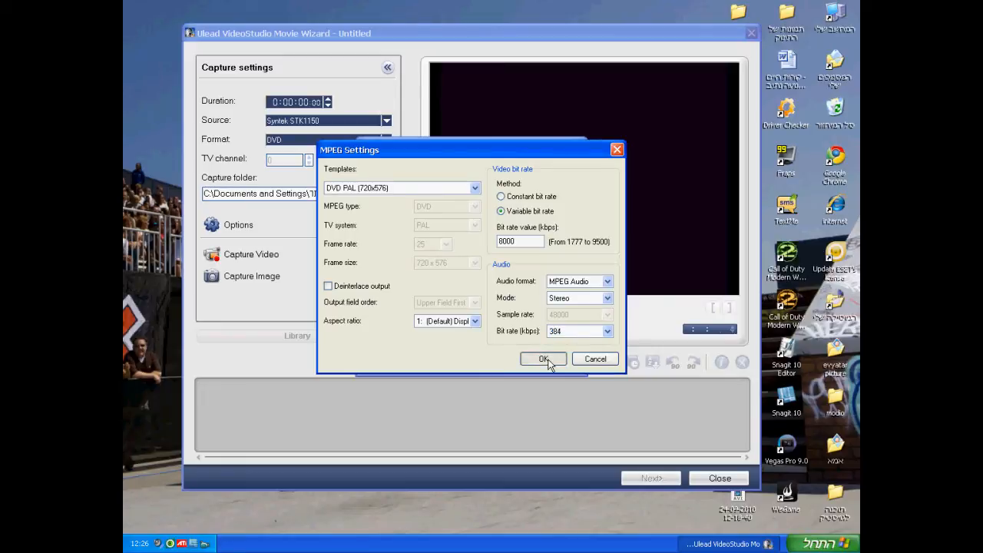
Step: Confirm the MPEG settings and the capture properties, returning to the Movie Wizard
click(544, 360)
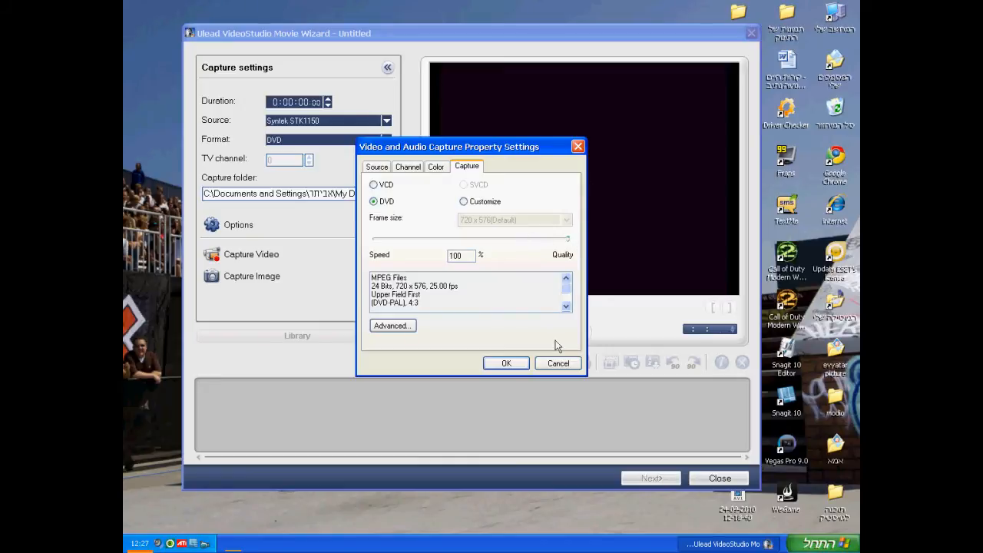
mouse_move(356, 166)
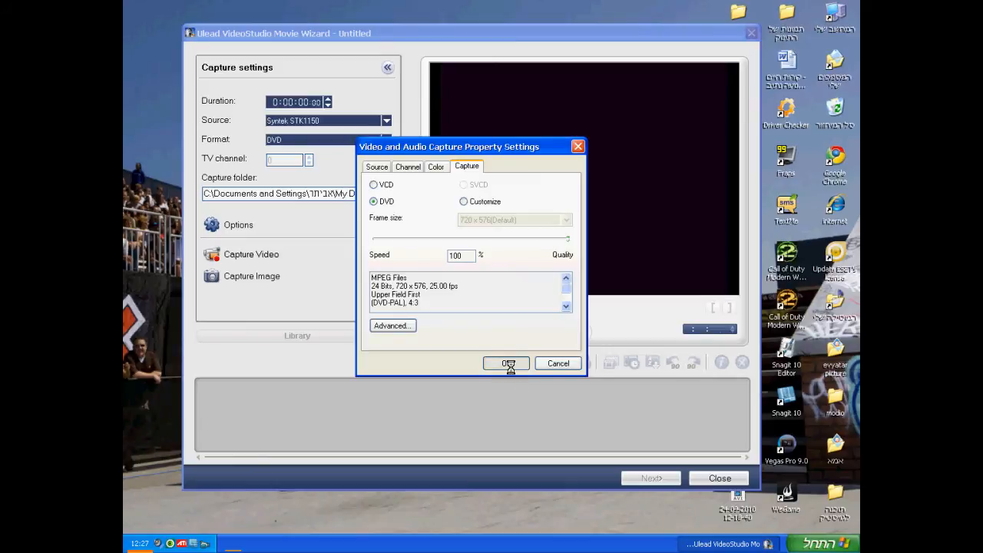
click(503, 362)
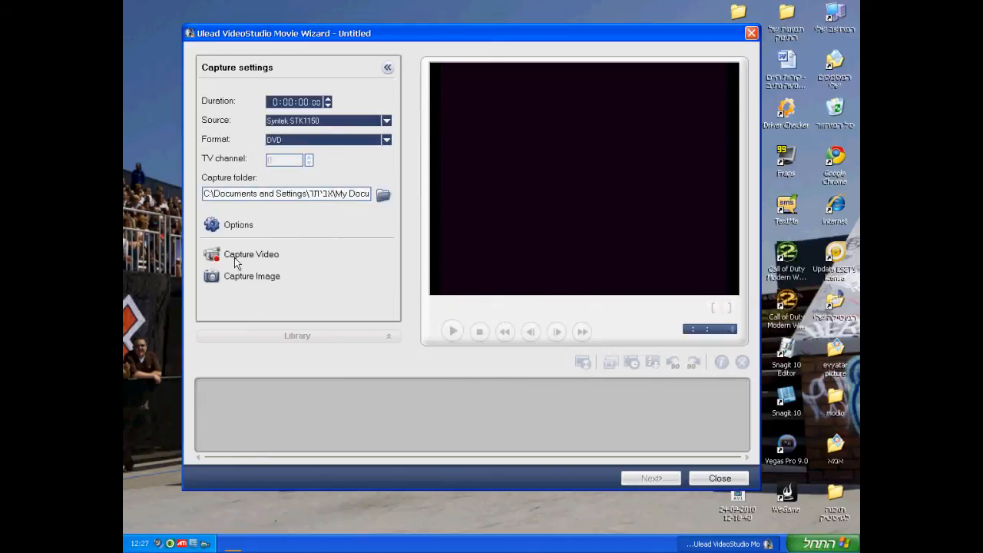
mouse_move(428, 313)
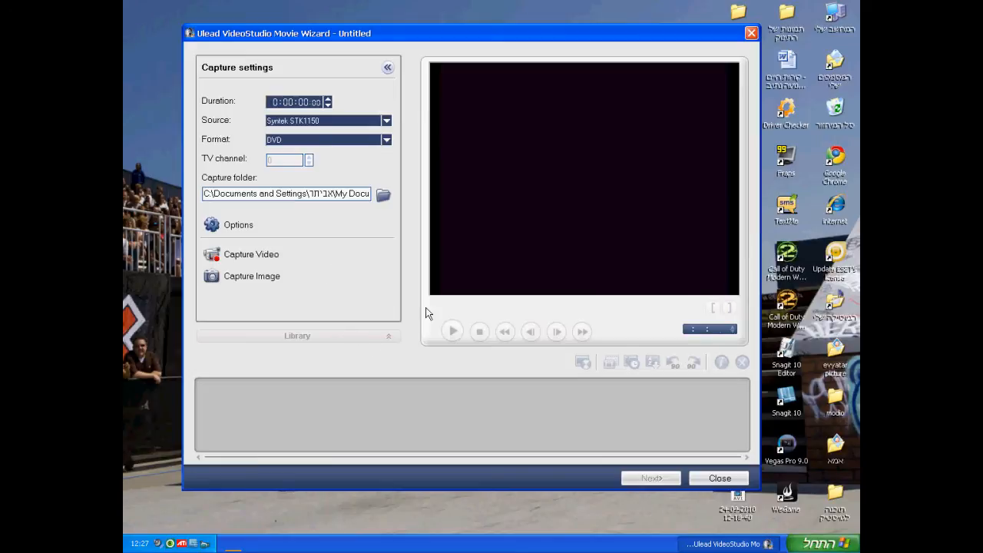
mouse_move(414, 313)
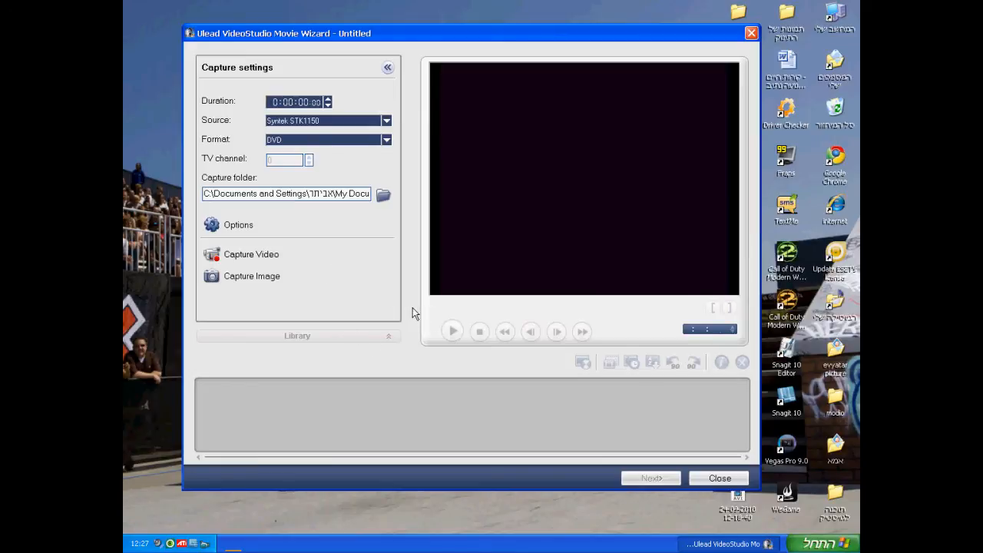